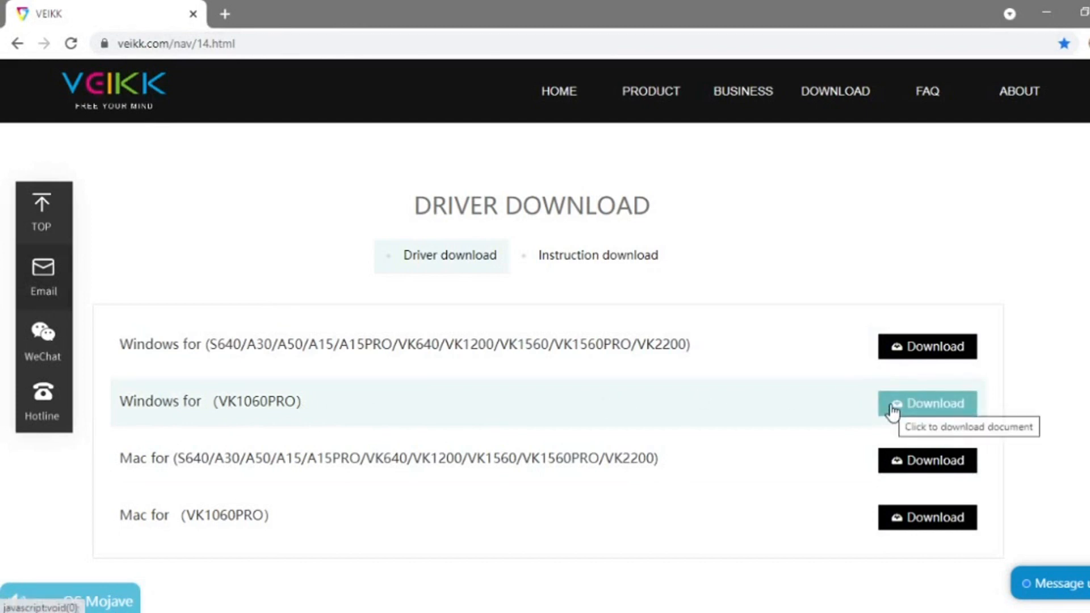
{"action": "mouse_move", "coordinate": [874, 408]}
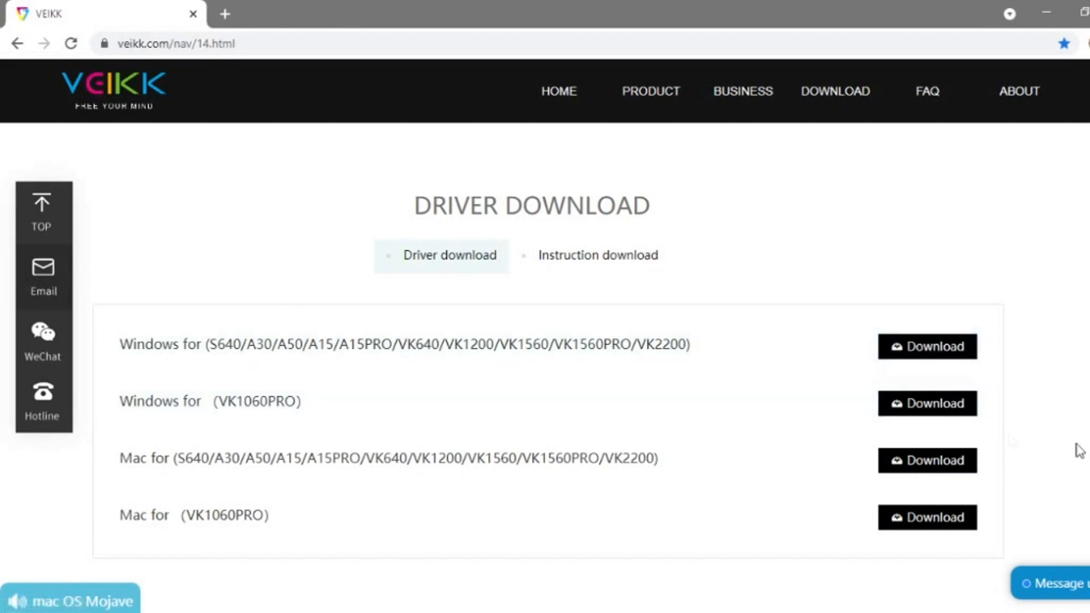
{"action": "mouse_move", "coordinate": [281, 407]}
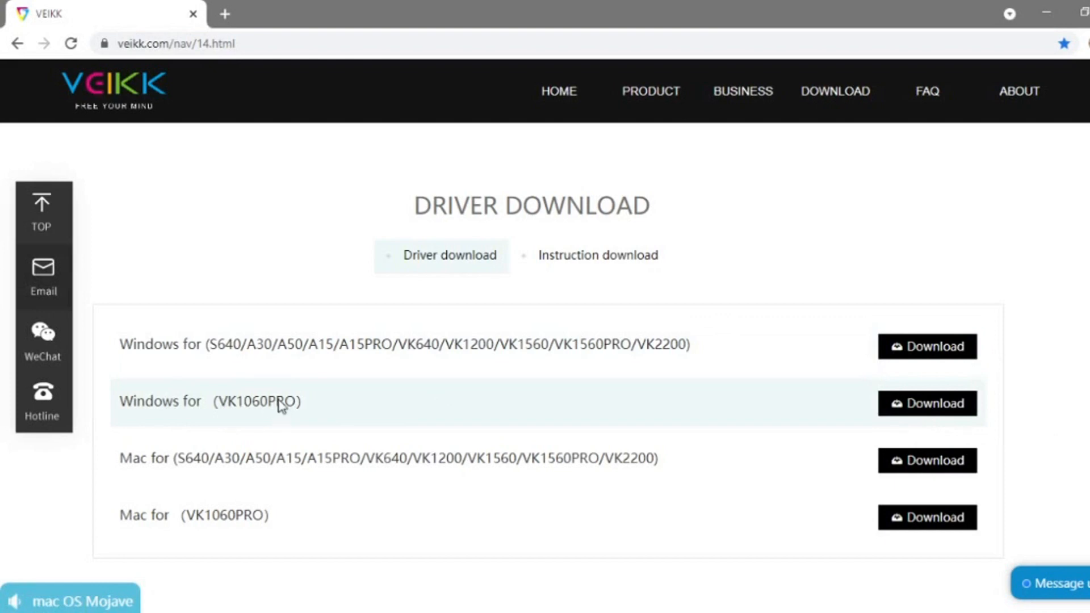
{"action": "mouse_move", "coordinate": [1077, 370]}
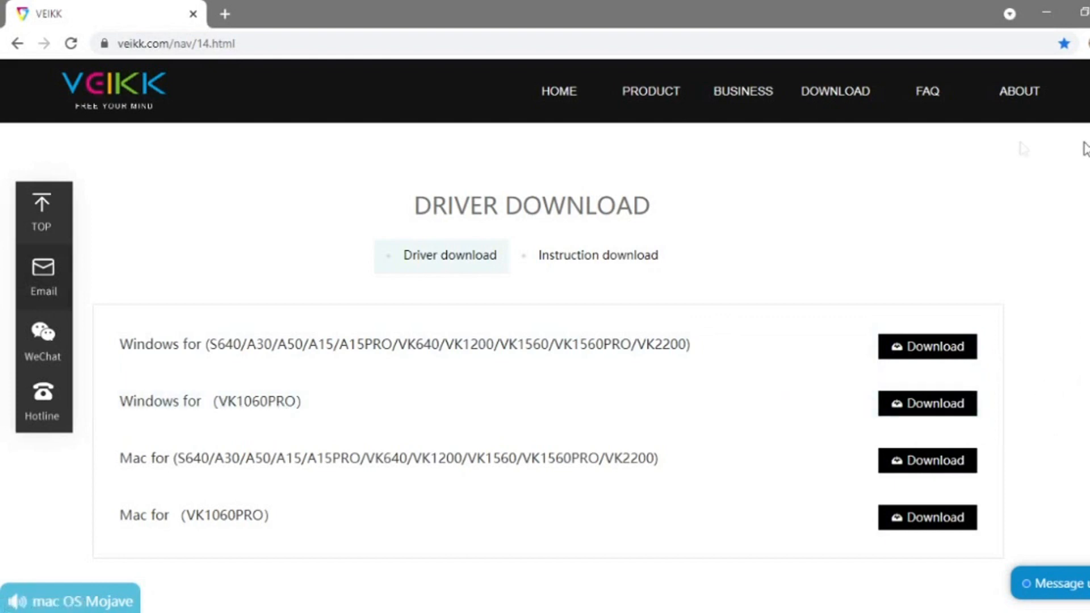
{"action": "mouse_move", "coordinate": [651, 91]}
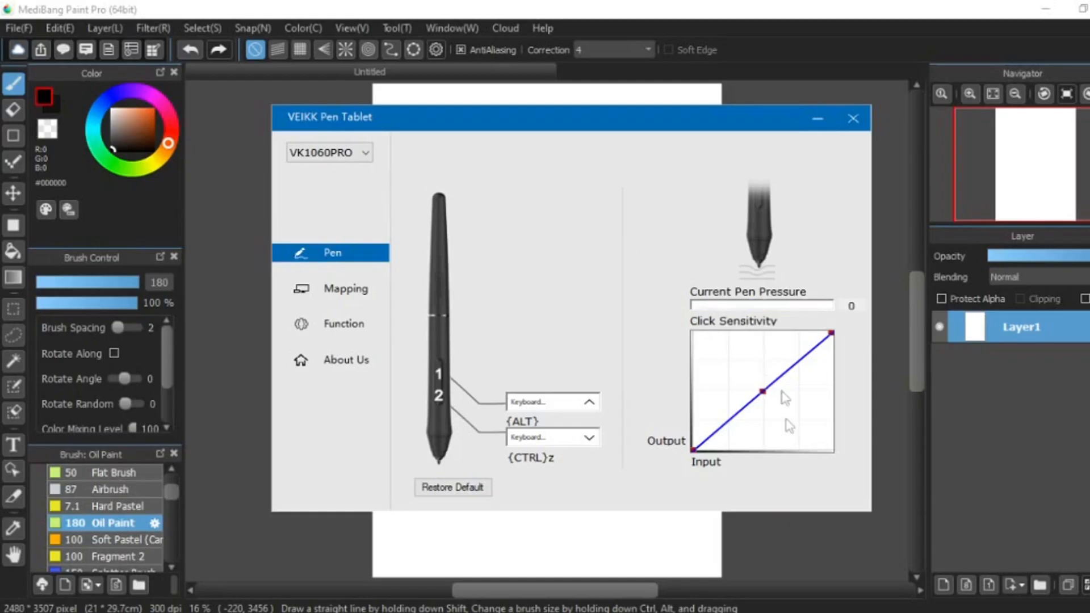
Review the VK1060PRO's hotkey assignments, then view each dial's rotation functions
{"action": "left_click", "coordinate": [344, 324]}
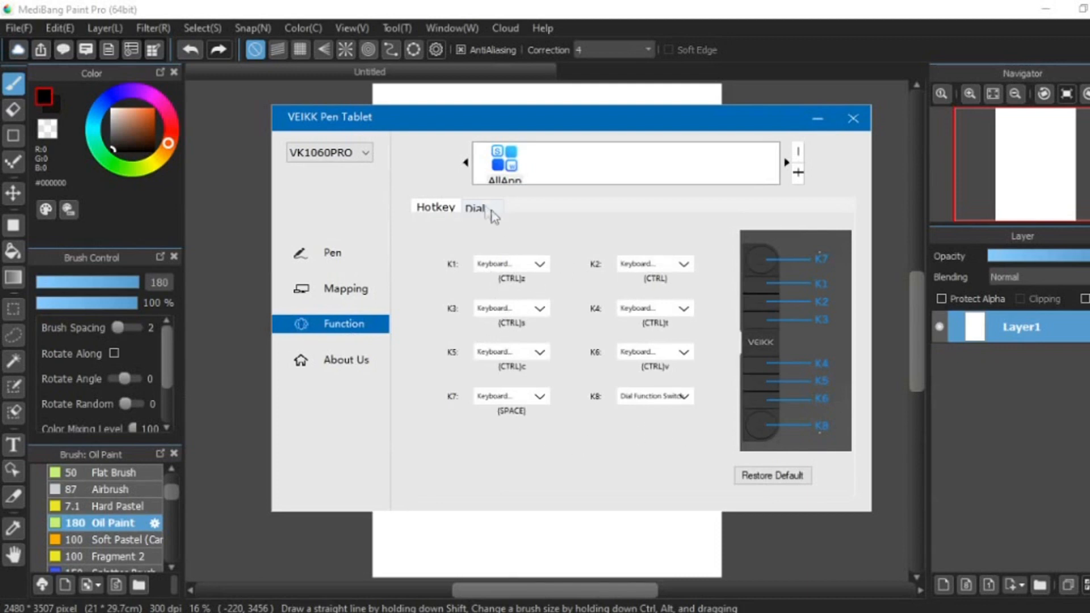
{"action": "left_click", "coordinate": [477, 207]}
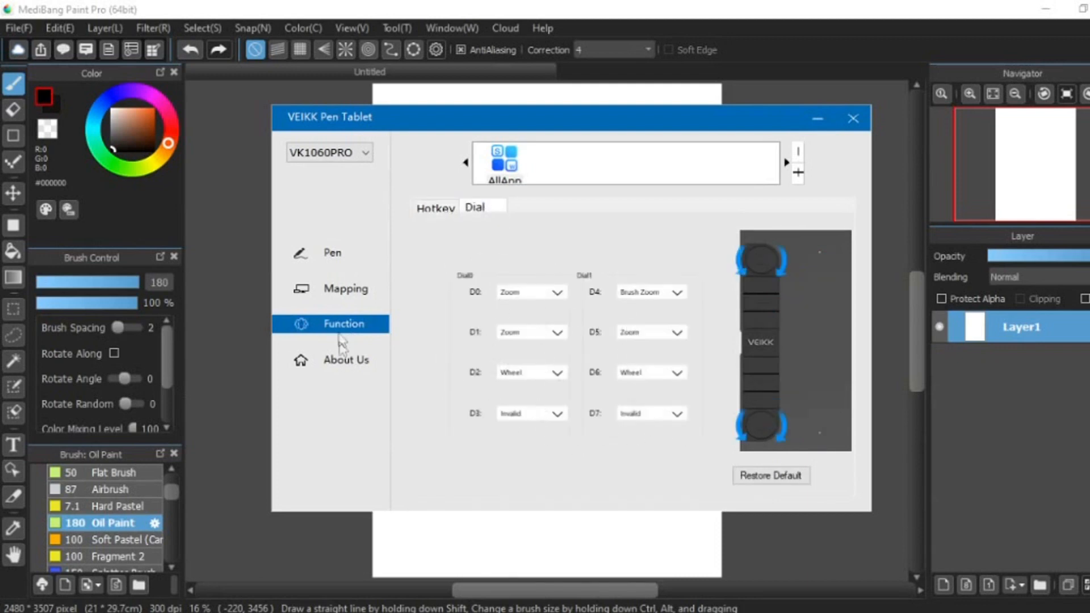
{"action": "left_click", "coordinate": [346, 288]}
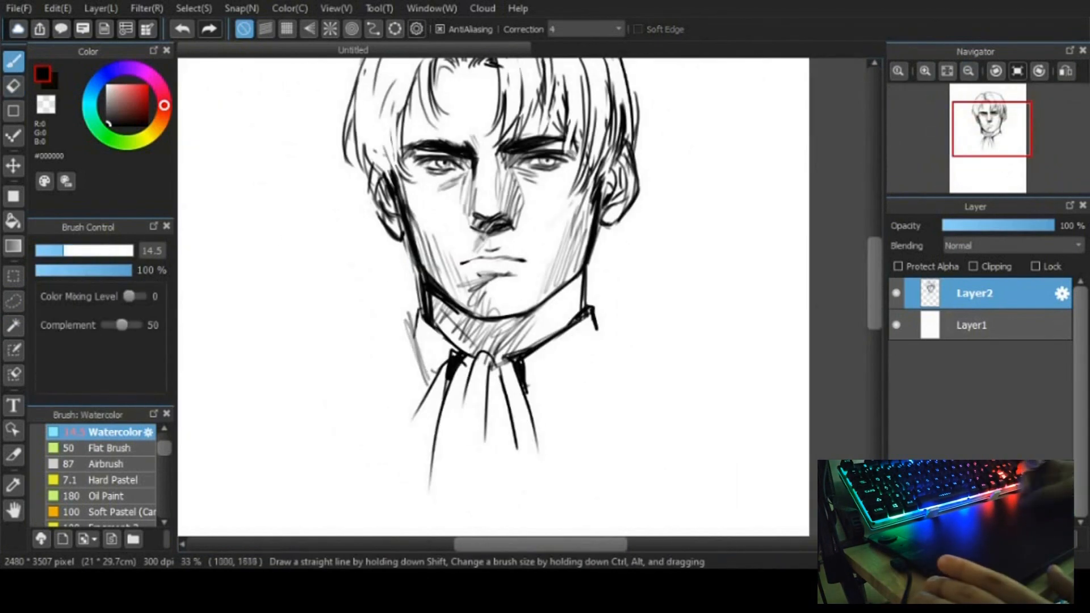
Paint the dark-haired man in green cloak and white cravat, then pick the Watercolor brush
{"action": "scroll", "scroll_direction": "down", "scroll_amount": 3}
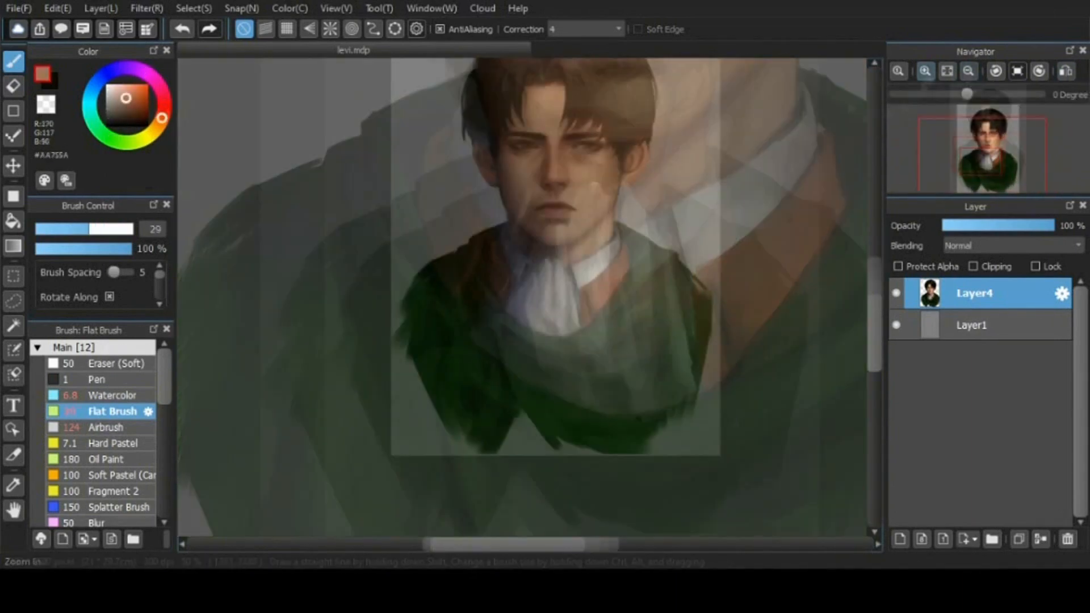
{"action": "left_click", "coordinate": [113, 395]}
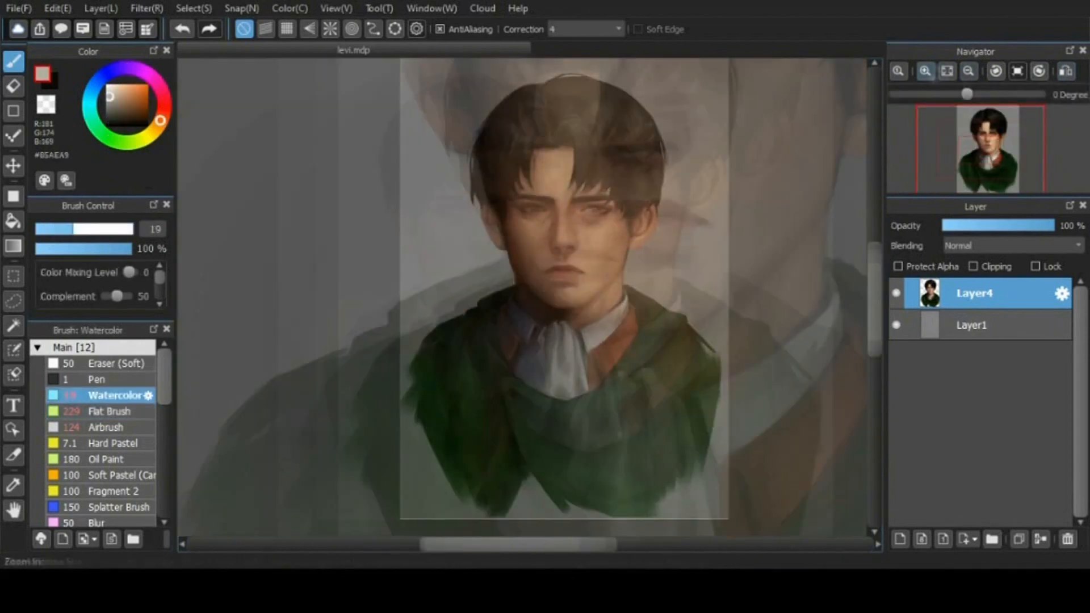